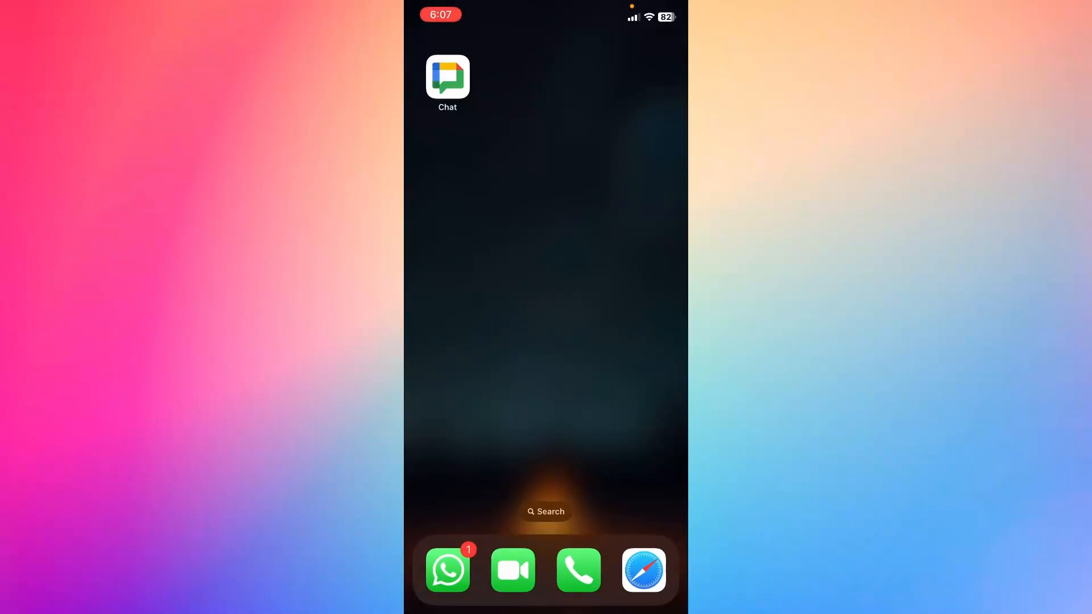
Step: Launch Google Chat from the home screen to show the two-member Hama space
click(447, 77)
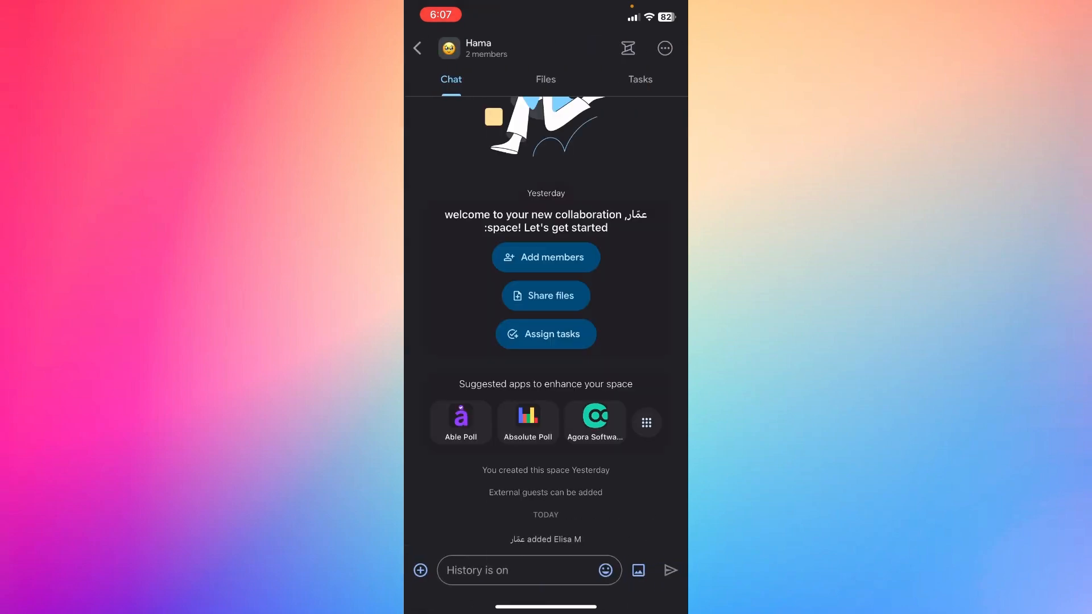
click(626, 48)
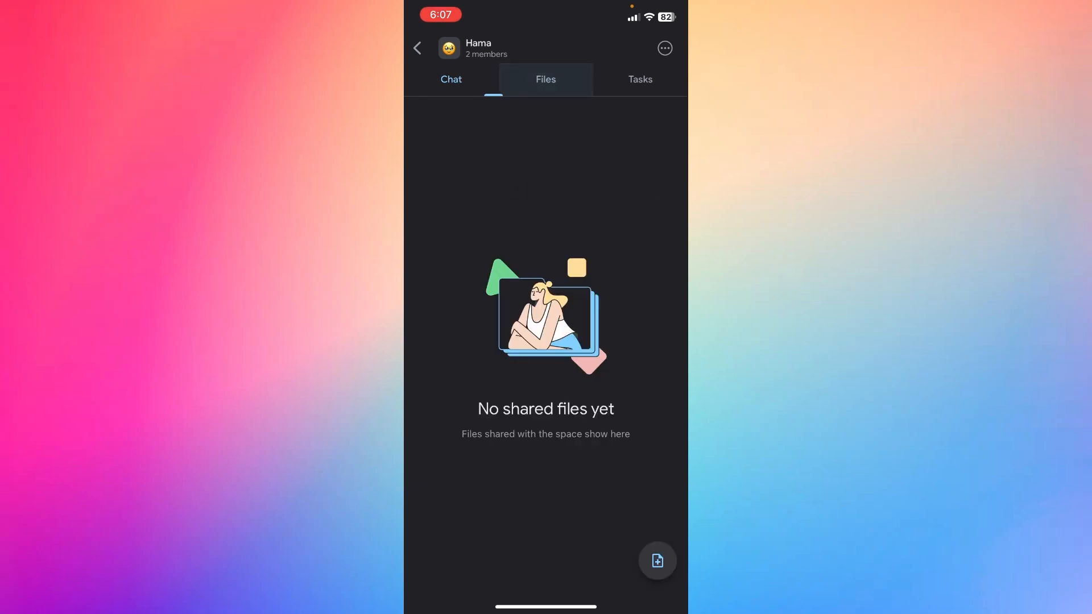
click(639, 78)
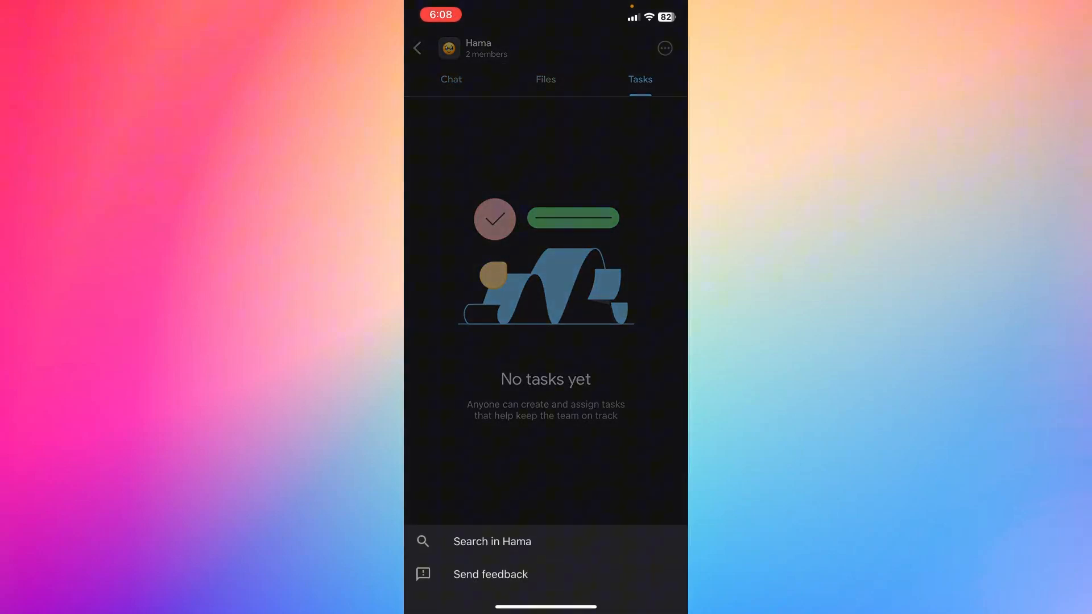
click(451, 78)
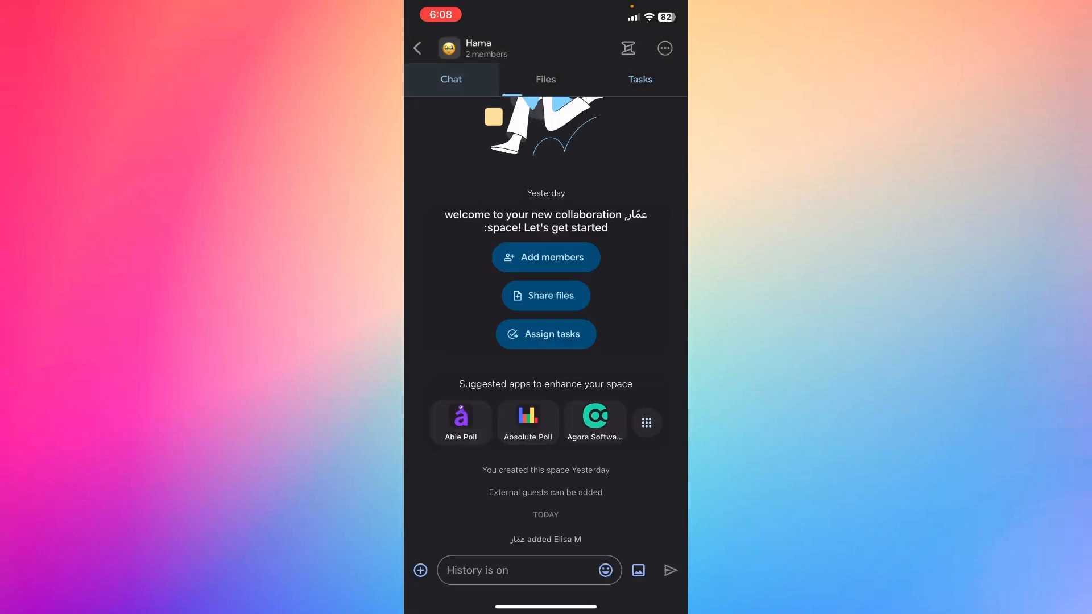
click(450, 78)
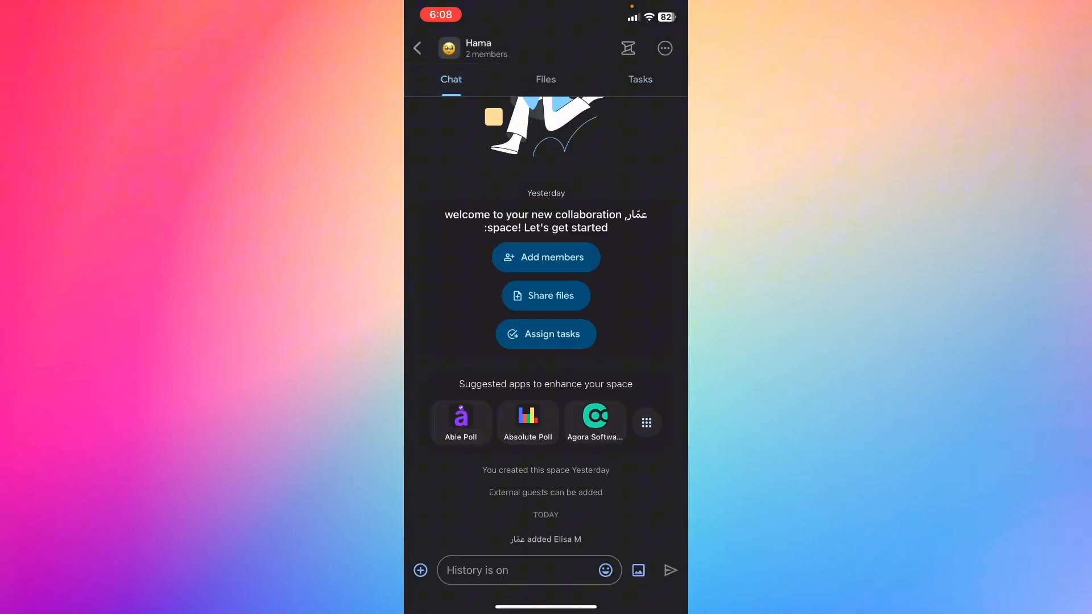
Step: Attach a Google Meet video meeting link to a message and send it to Hama
click(420, 570)
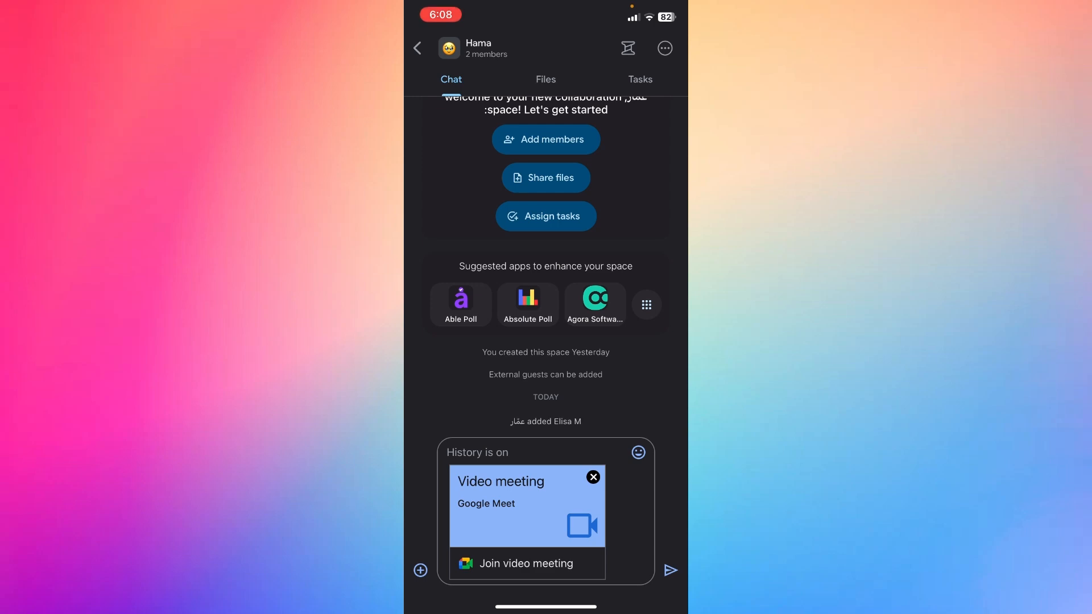
click(669, 570)
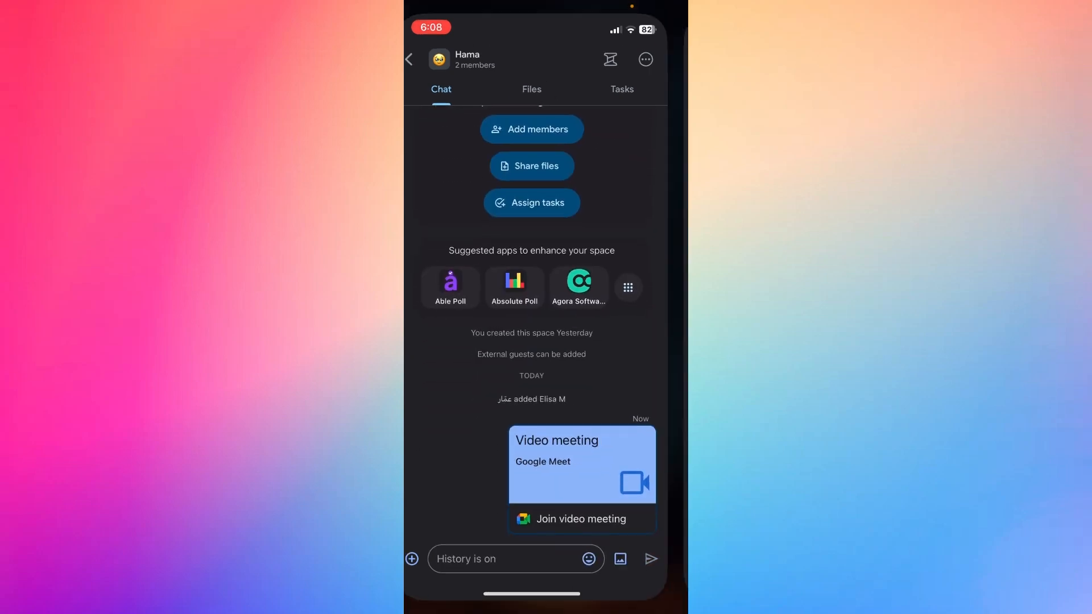
Step: Join the posted meeting, answer the camera access prompt, and switch to Google Meet
click(580, 519)
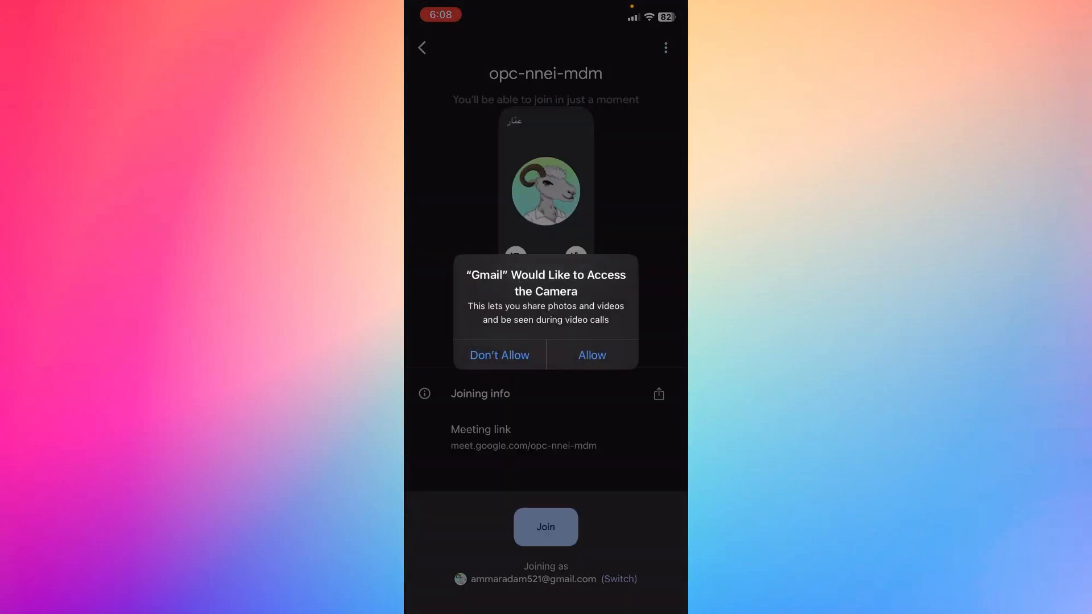
click(592, 355)
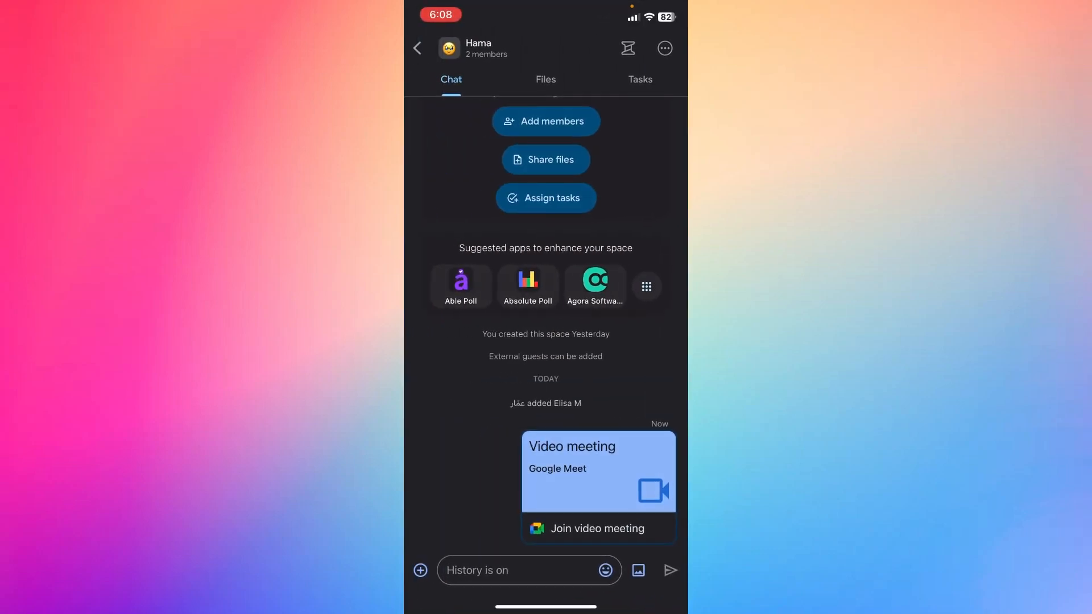
click(597, 528)
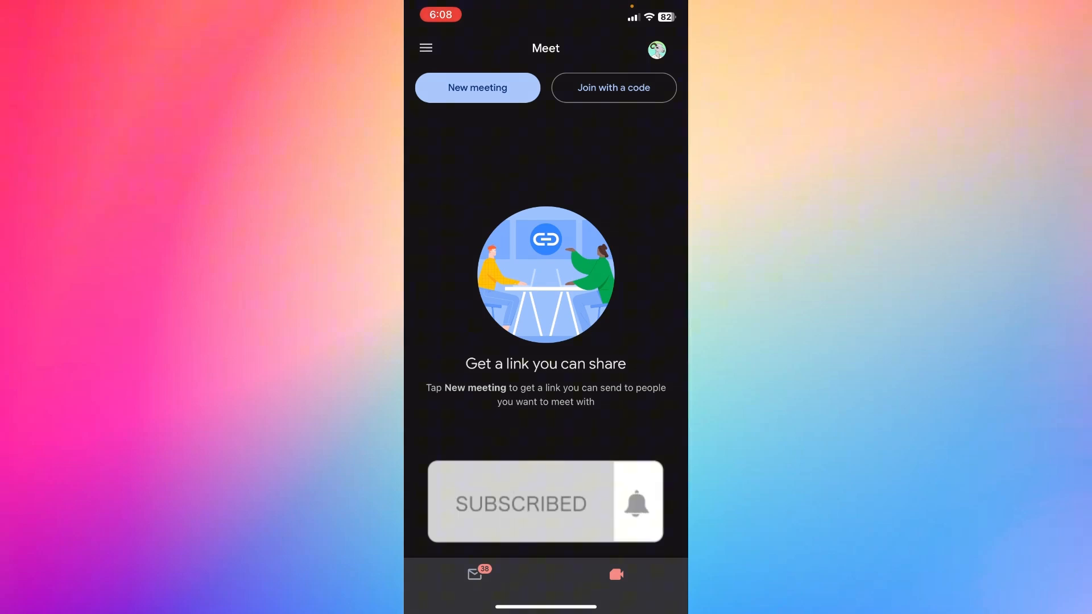